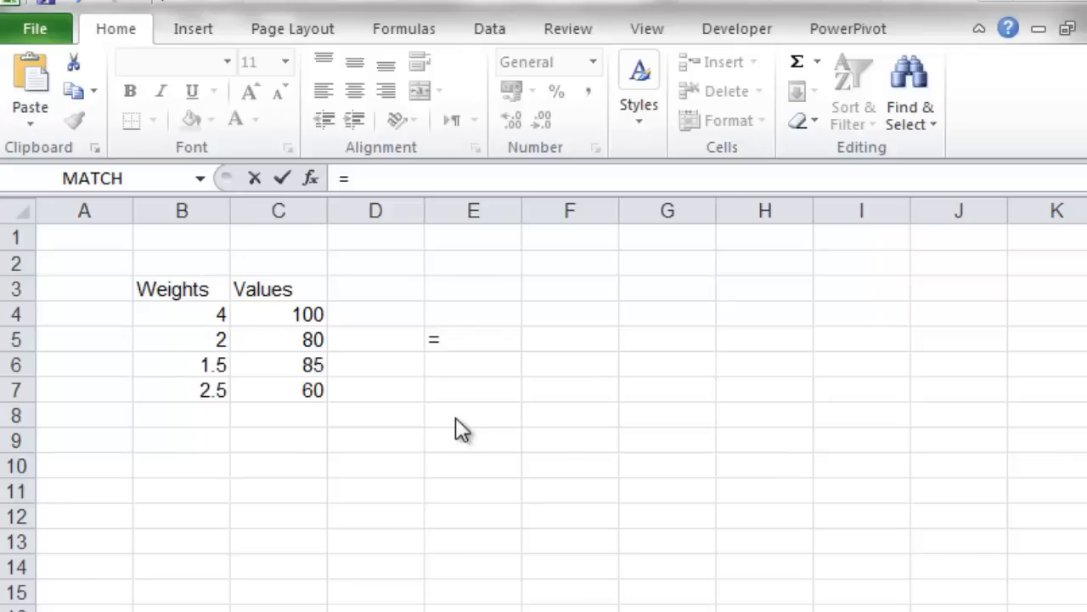
mouse_move(229, 314)
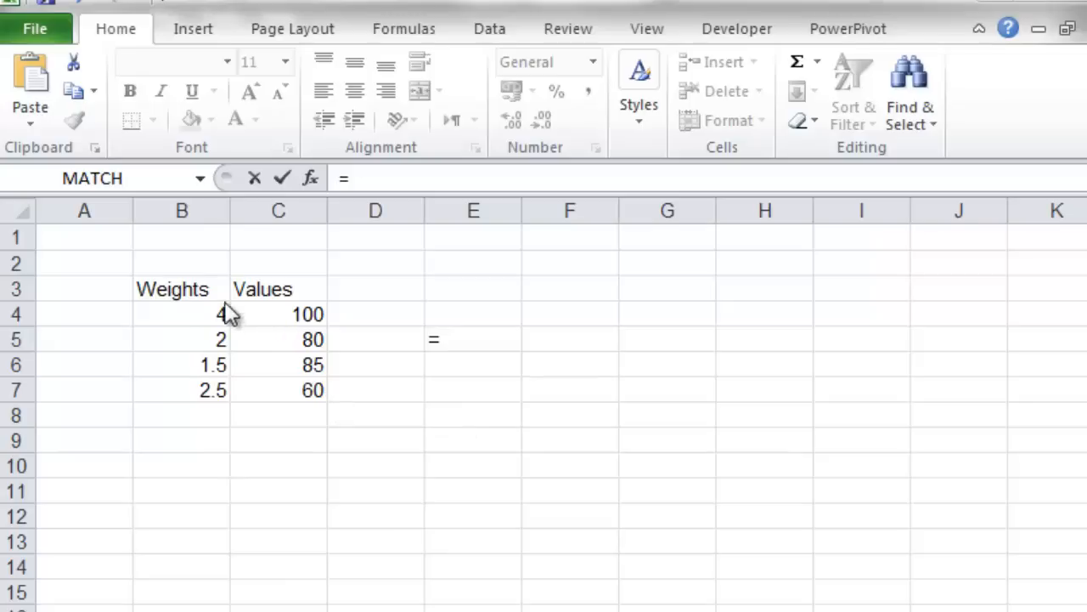
- Reference the Values column in the draft formula in E5, then cancel it with Esc
left_click_drag(180, 289, 180, 340)
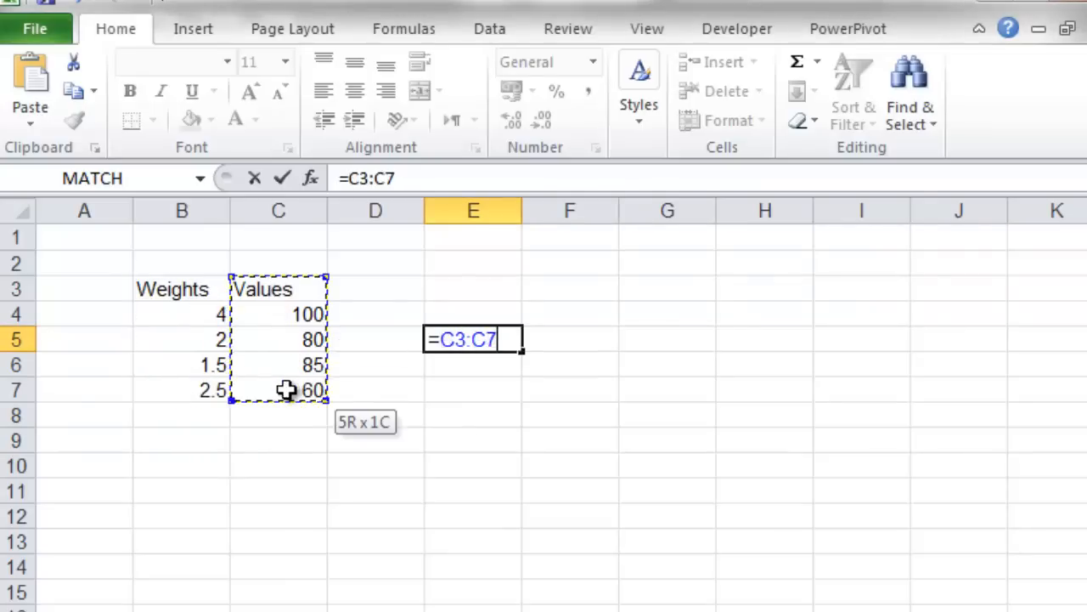
key("Escape")
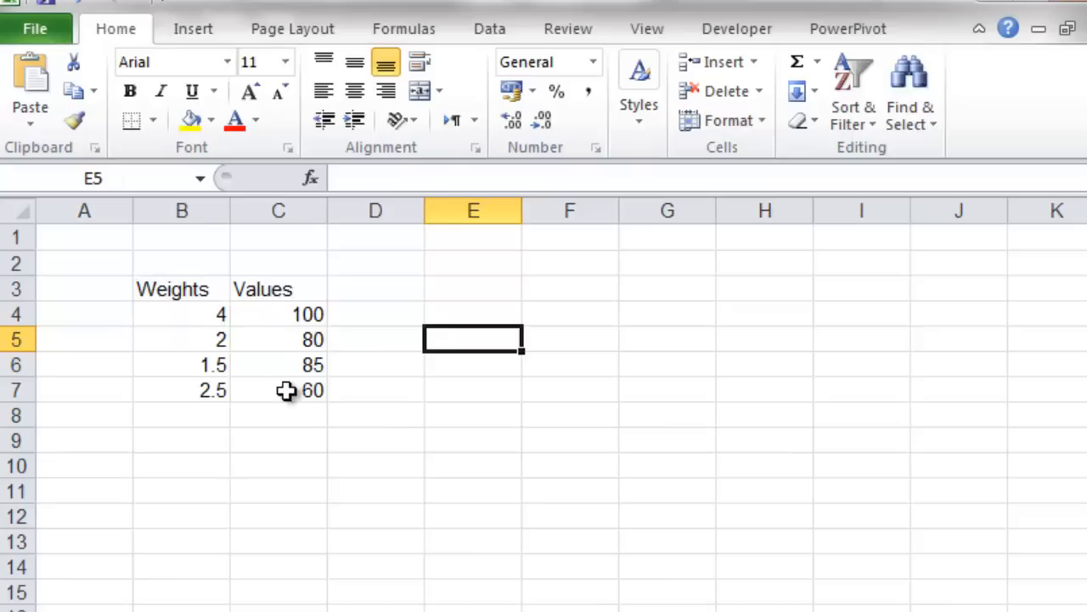
mouse_move(411, 344)
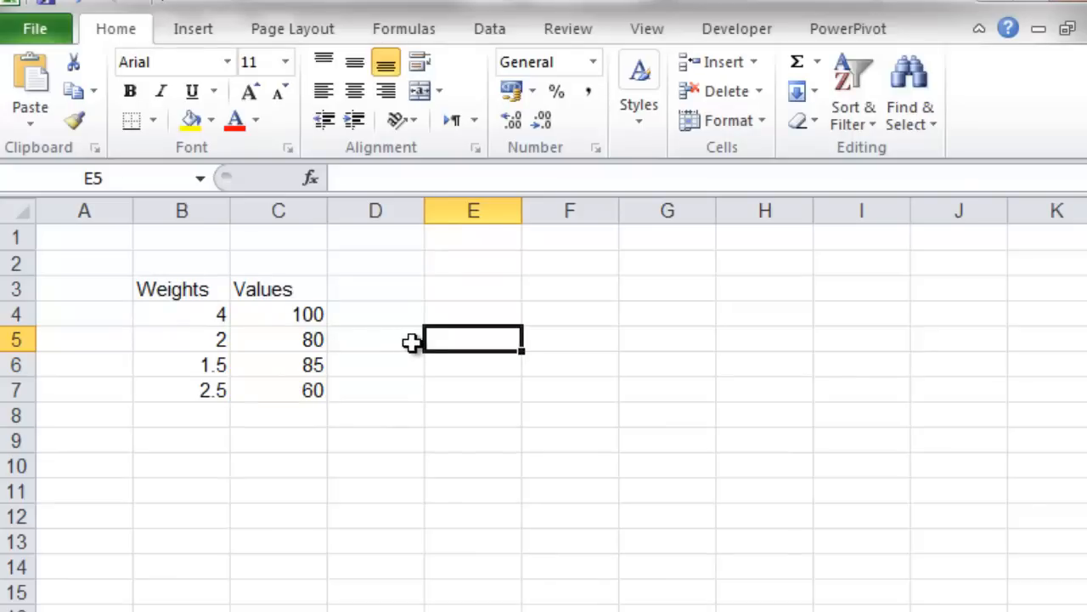
- Enter =SUMPRODUCT(B4:B7,C4:C7)/SUM(B4:B7) in E5, giving the weighted average 83.75
type("=")
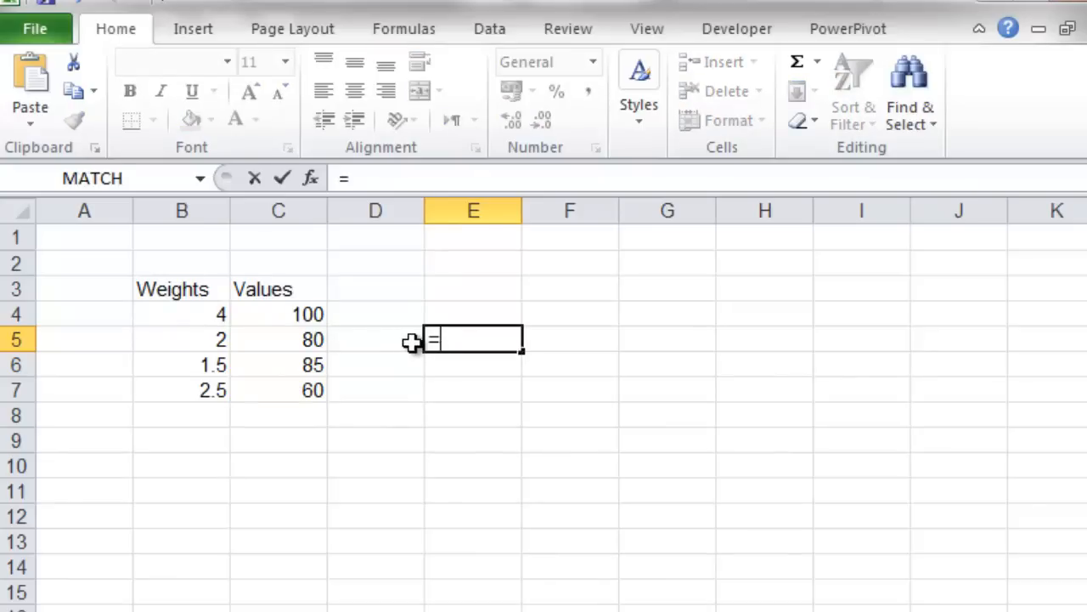
type("sumpro")
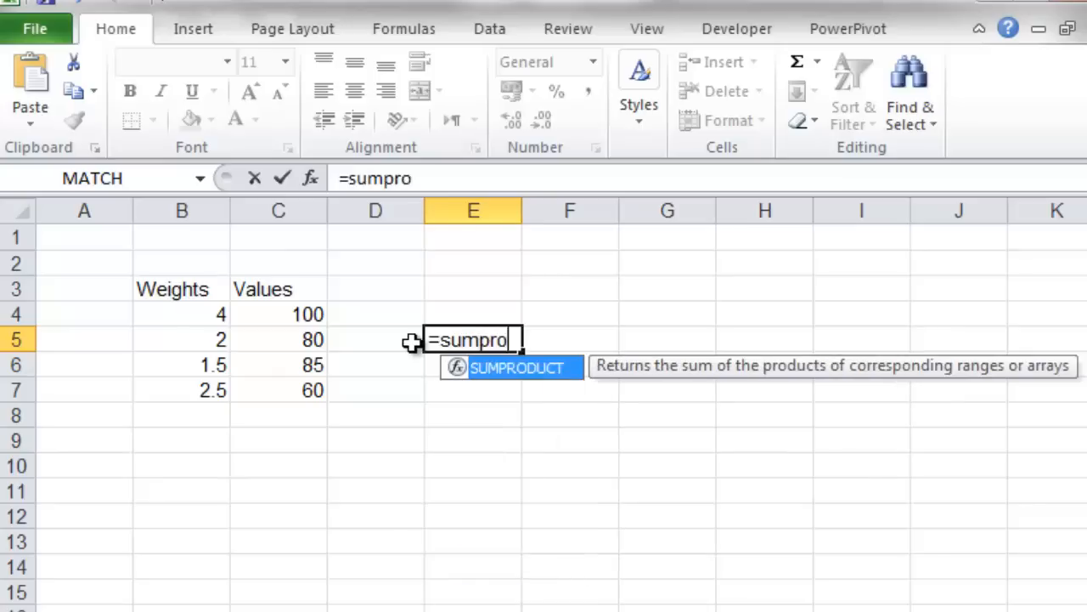
type("duct(")
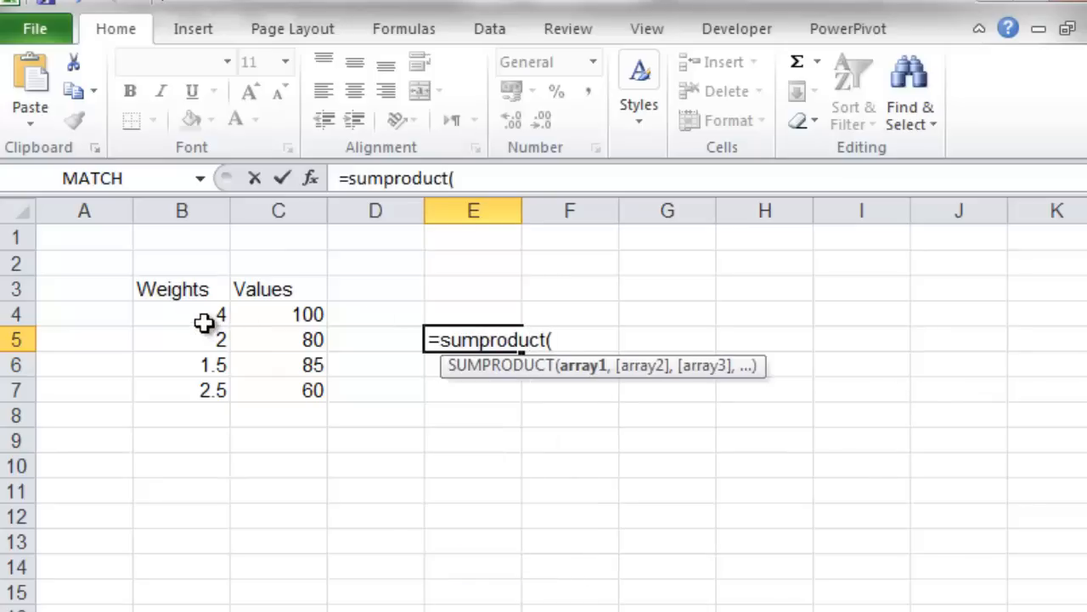
left_click_drag(182, 315, 182, 389)
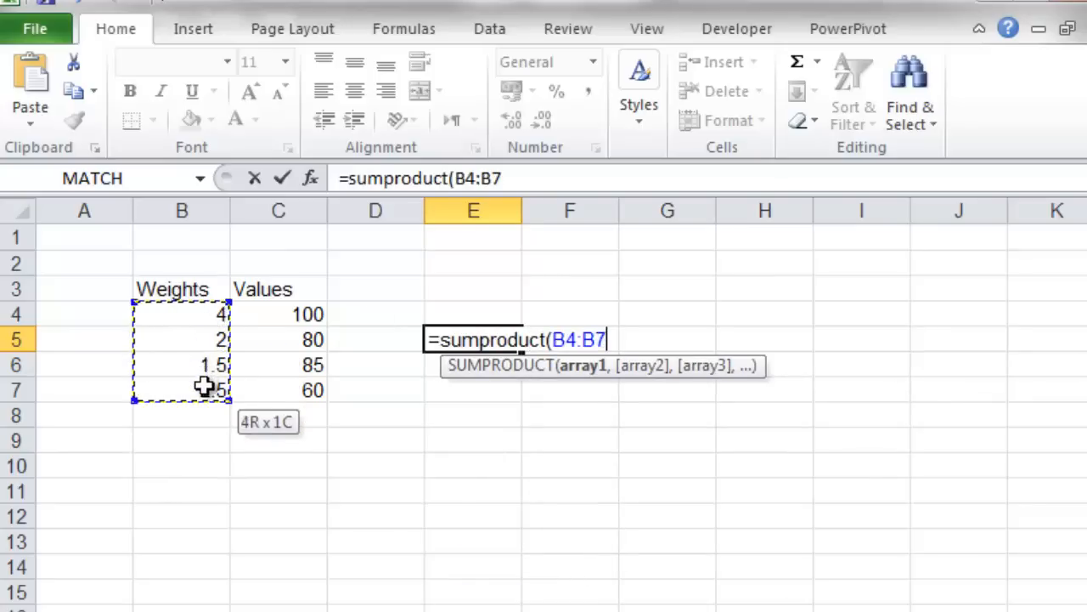
type(",")
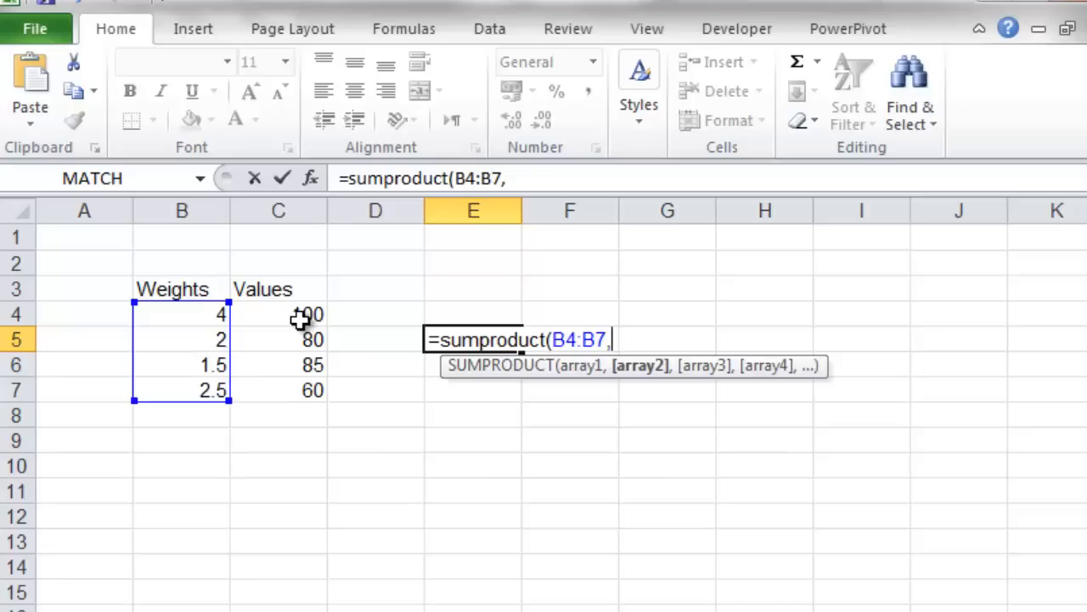
left_click_drag(279, 314, 279, 389)
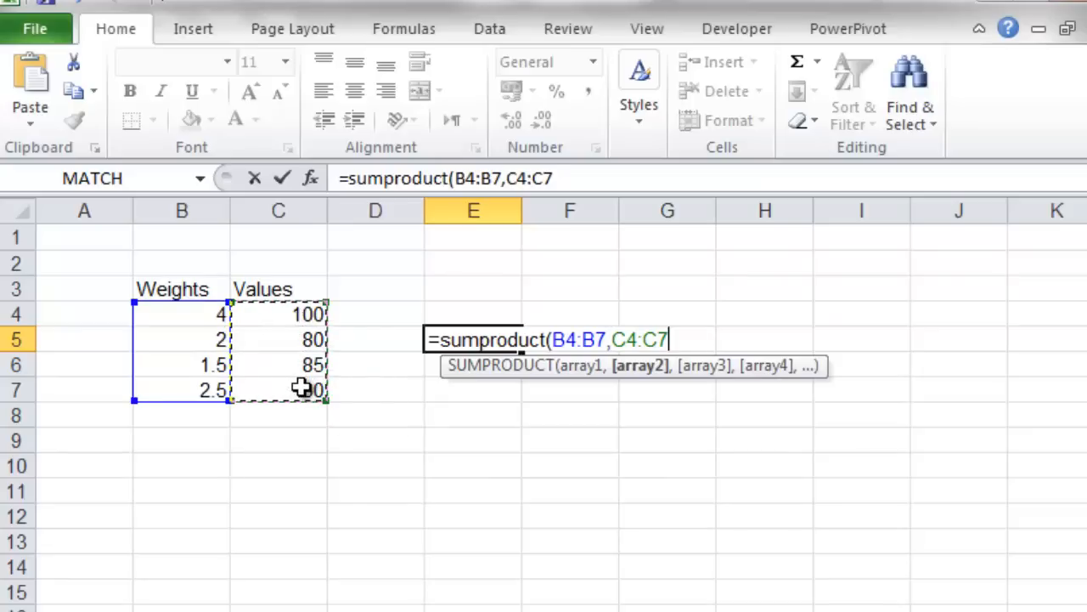
type(")/")
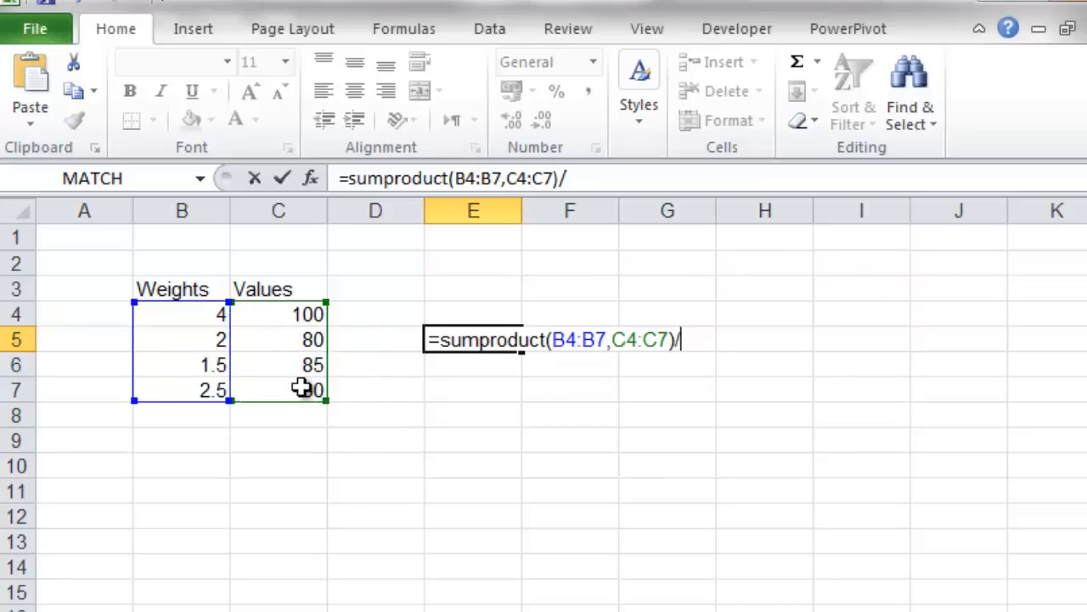
type("sum(B4:B7")
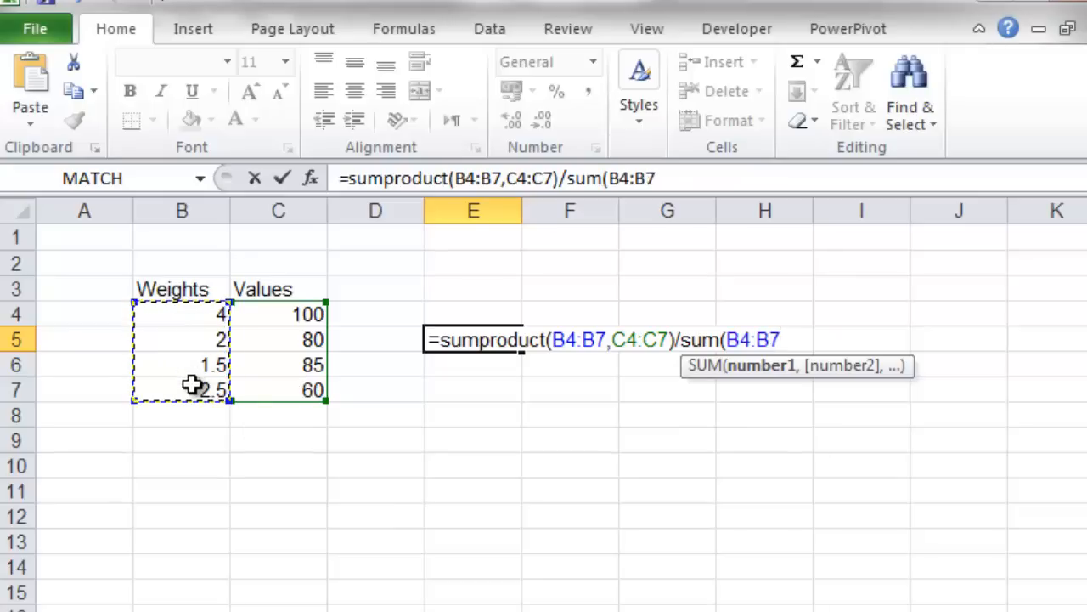
key("Return")
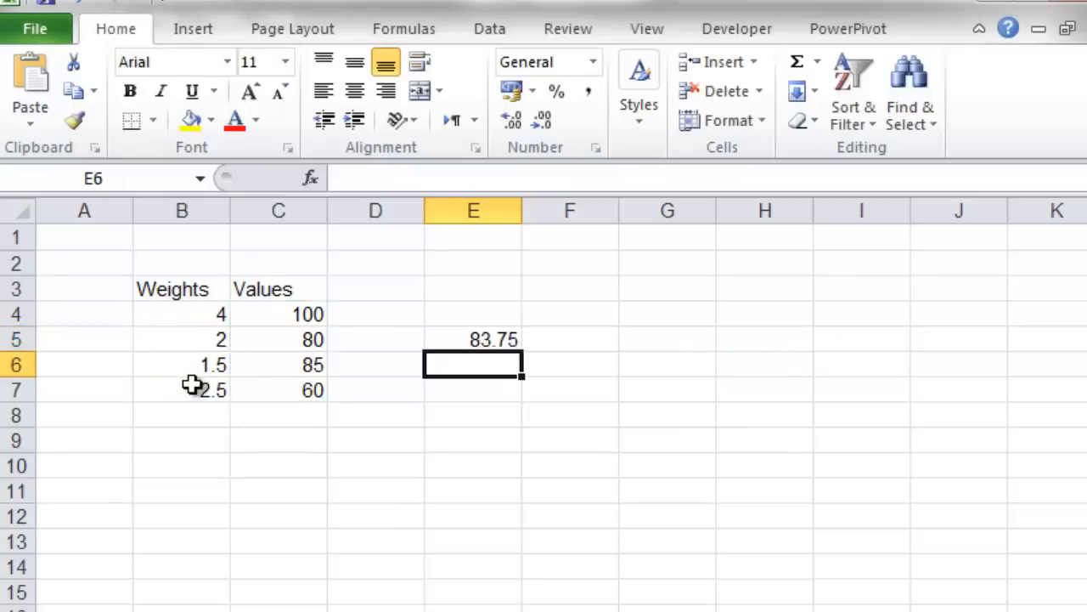
left_click(473, 340)
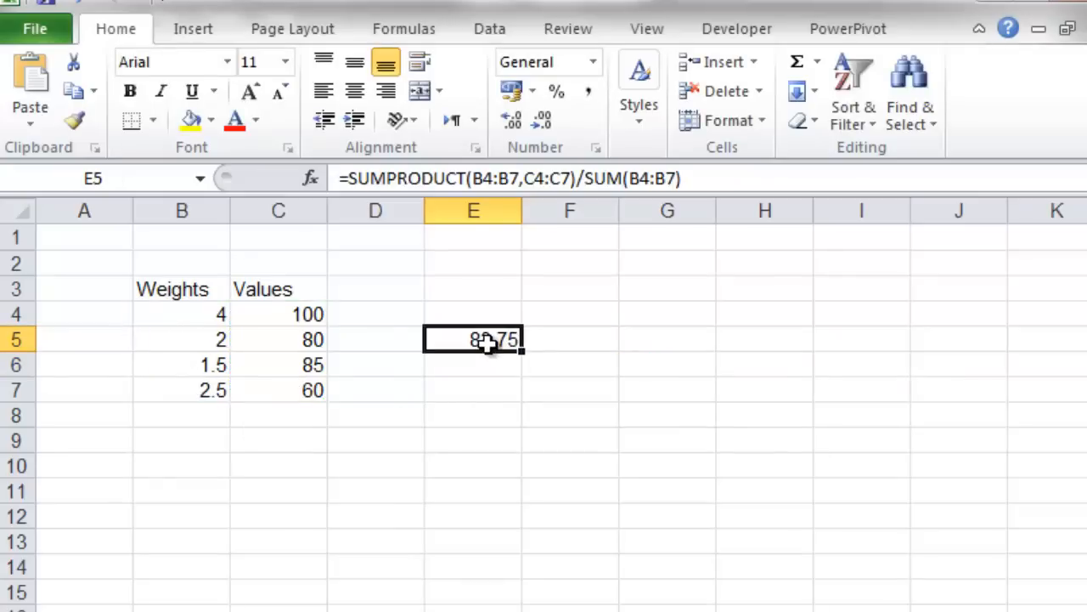
mouse_move(547, 178)
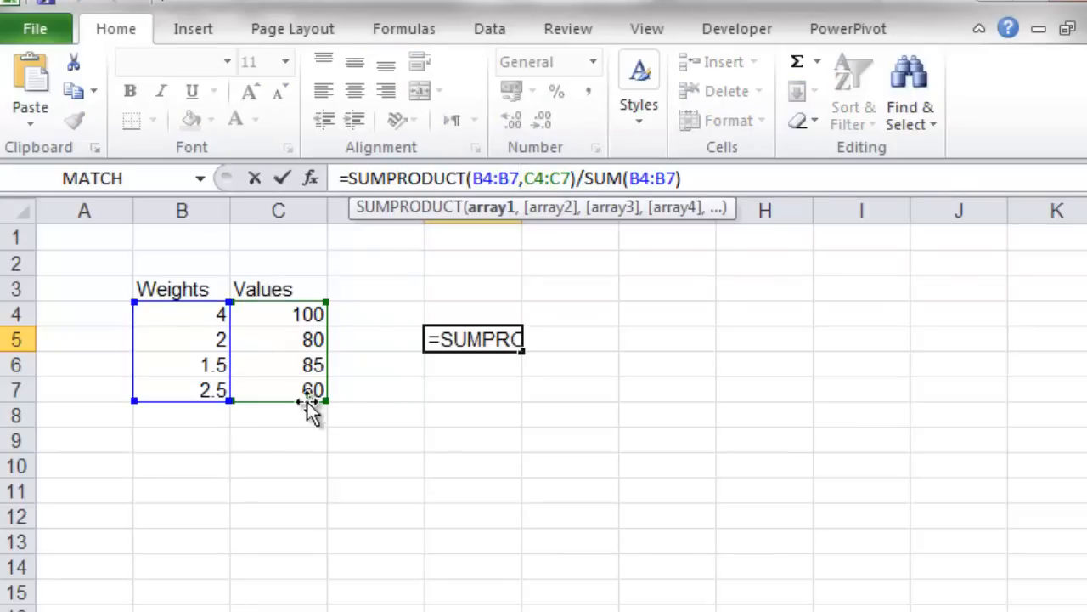
mouse_move(211, 384)
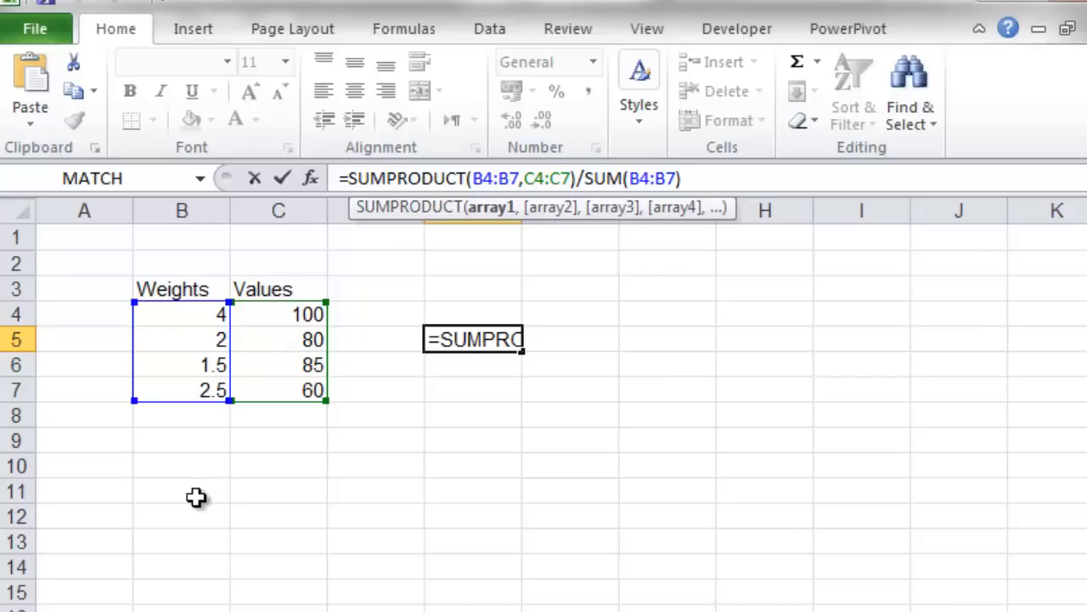
key("Return")
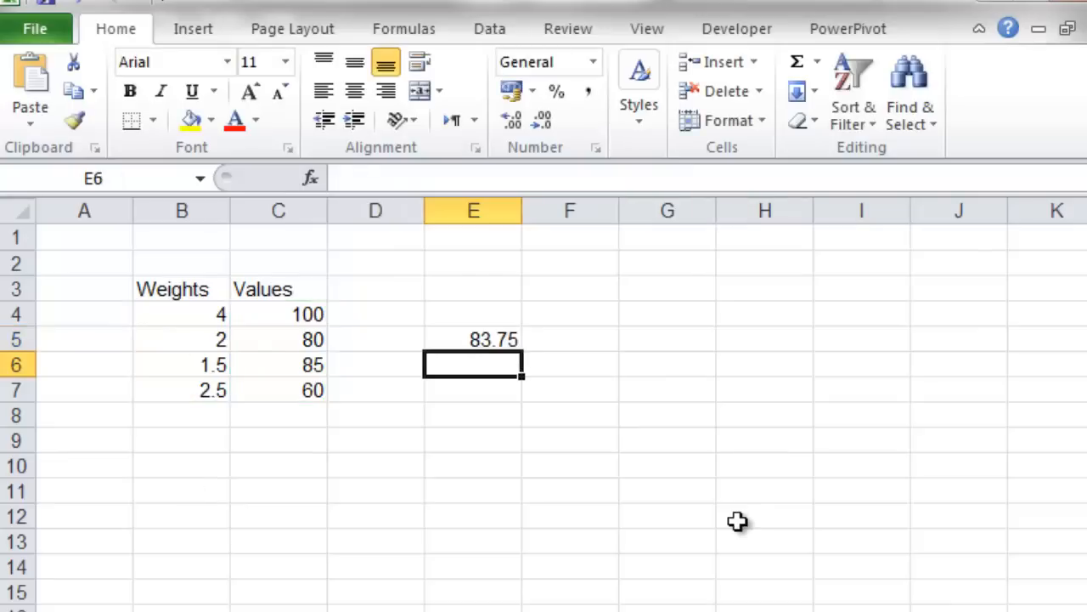